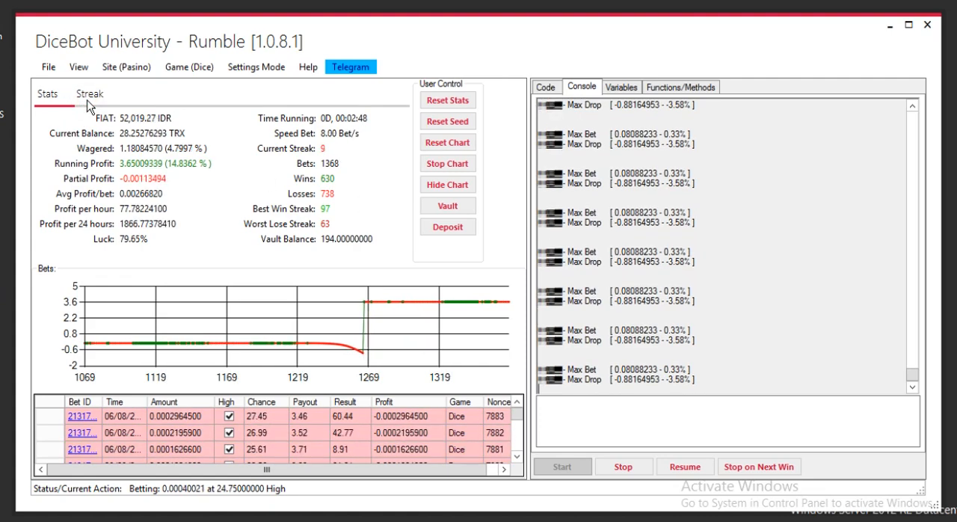
- Check the streak statistics, then run 'basebet = 1e-6' in the console to set the base bet
click(89, 93)
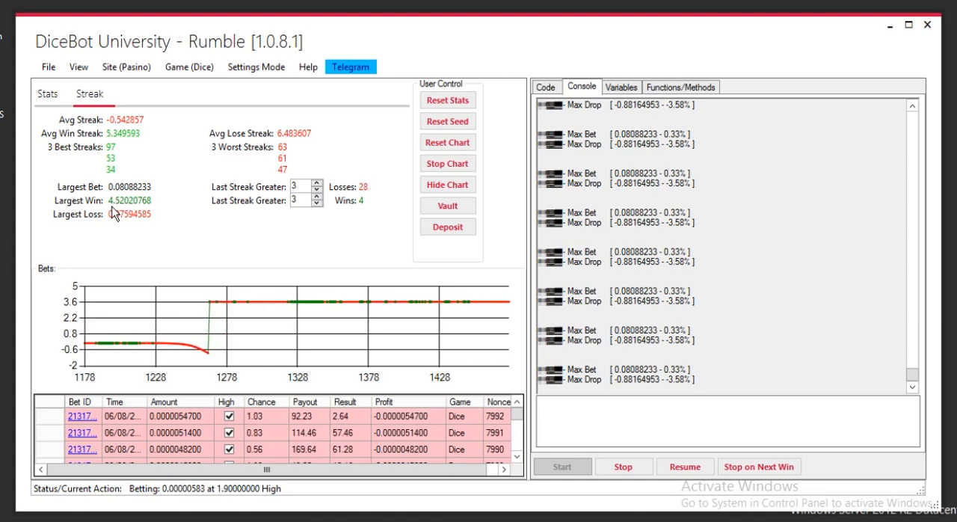
click(46, 93)
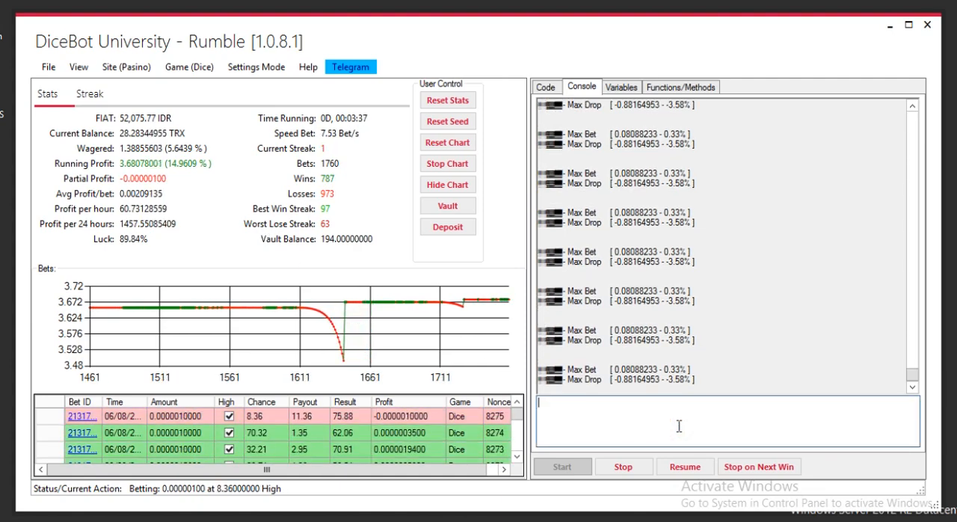
text(basebet = 1e-6)
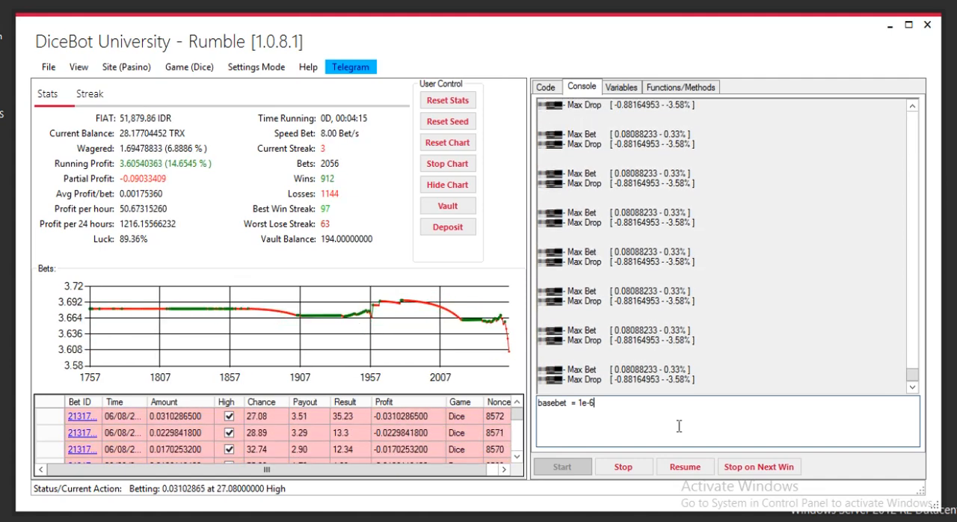
key(Return)
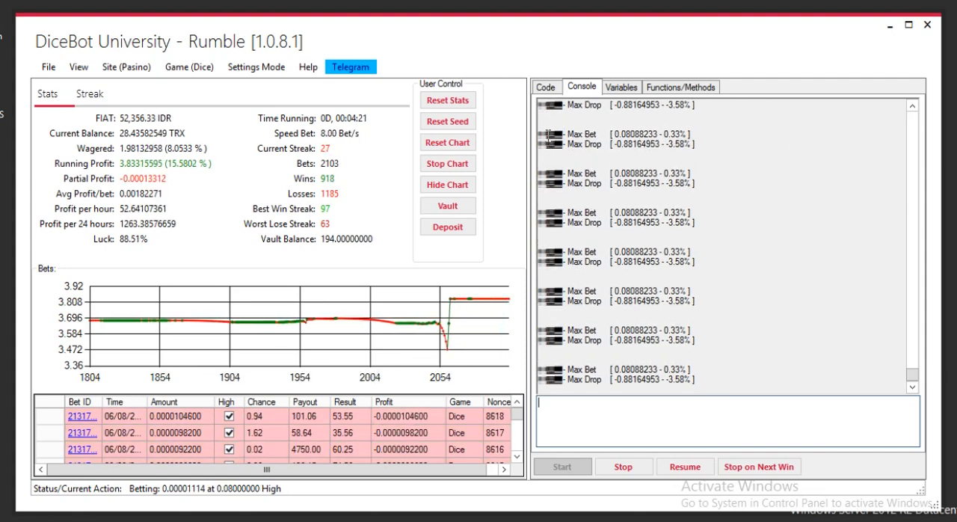
click(546, 87)
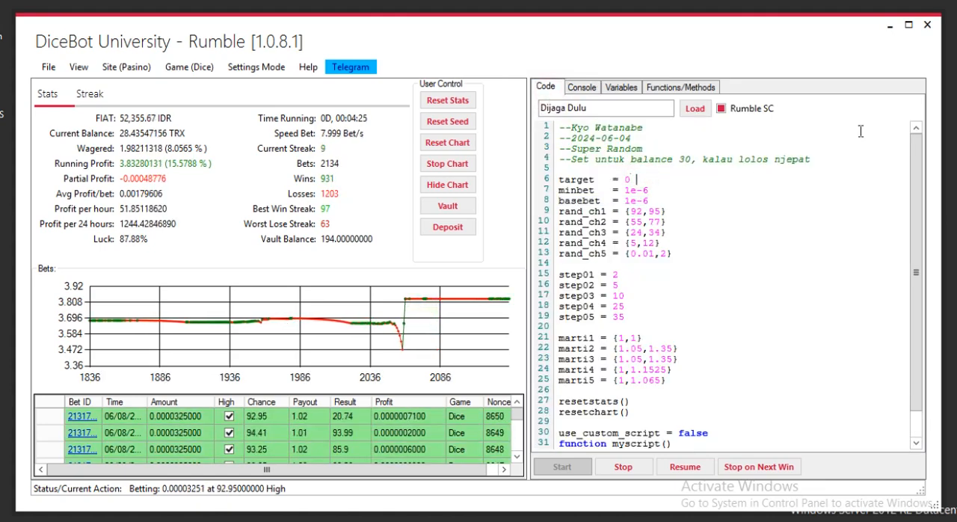
- Comment the target, minbet and basebet lines: target profit, minimum casino bet, your basebet
text(this is tar)
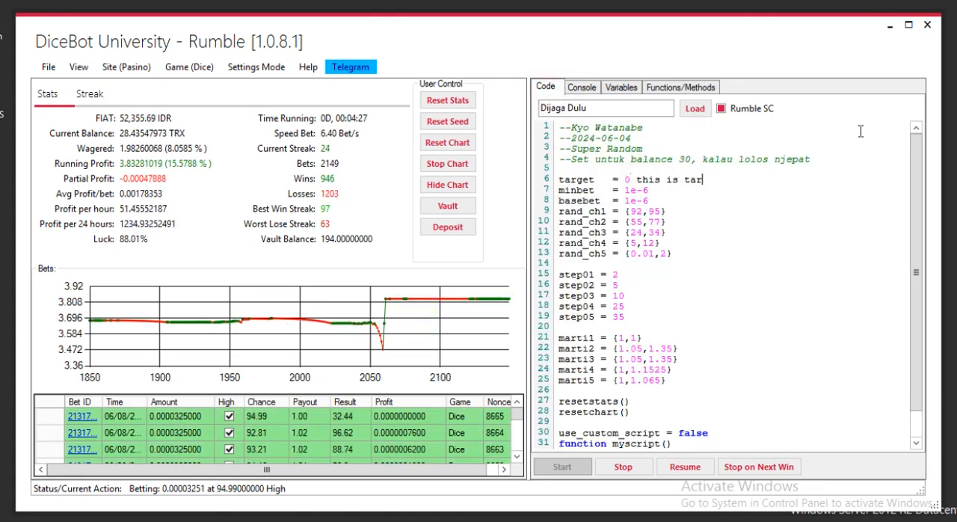
text(get profit)
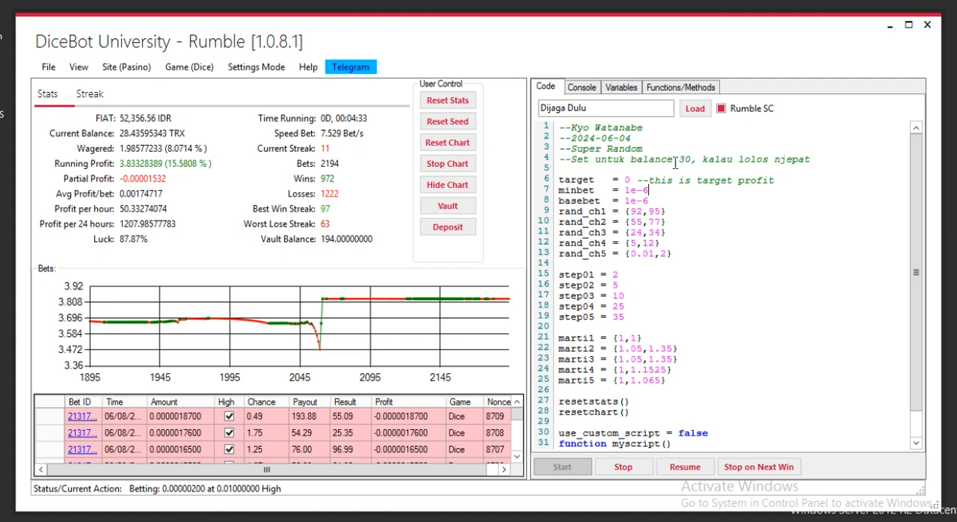
text(--minimum b)
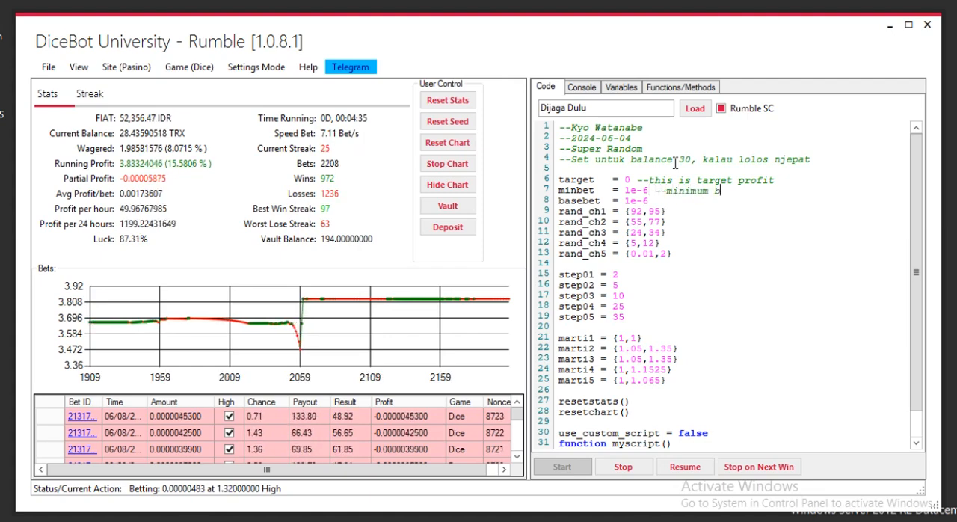
text(et on casino)
click(733, 201)
text( --)
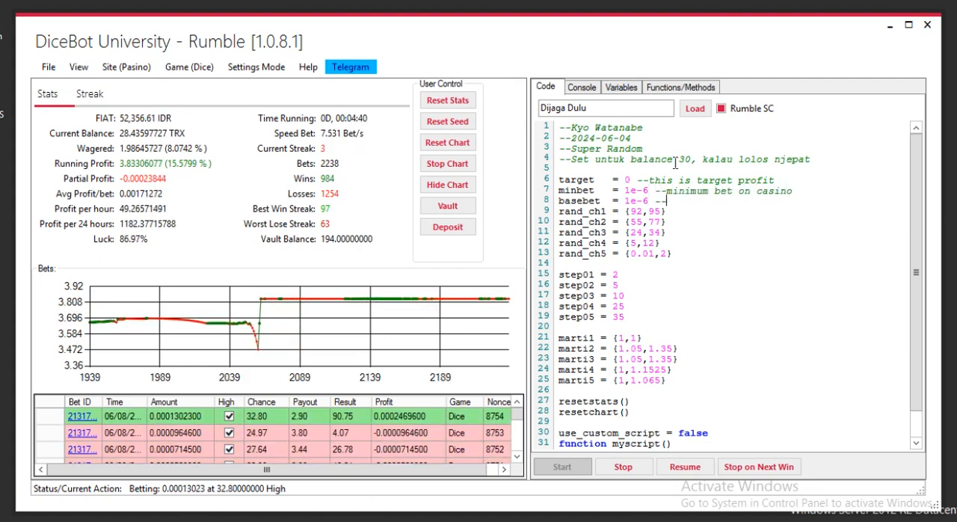
text(your basebet)
click(733, 212)
text( --random)
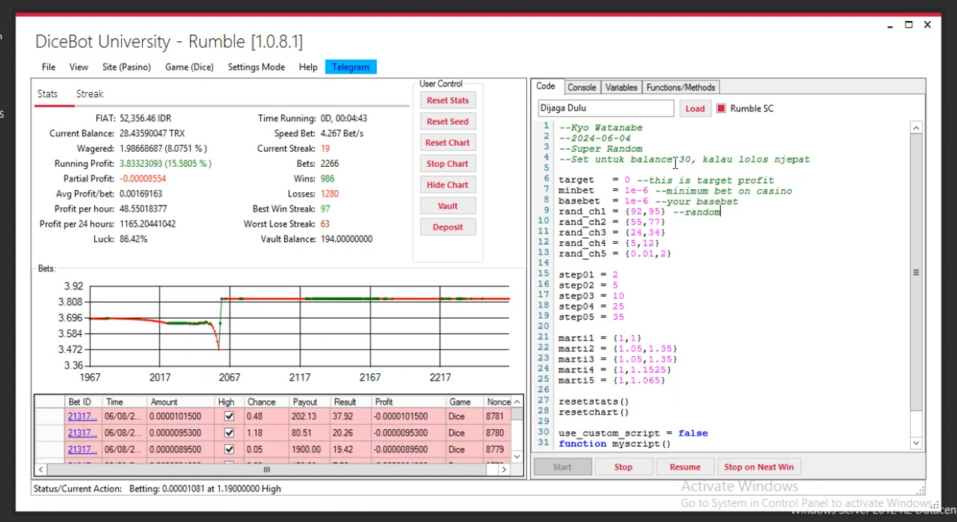
text(chance 1 - 5 set)
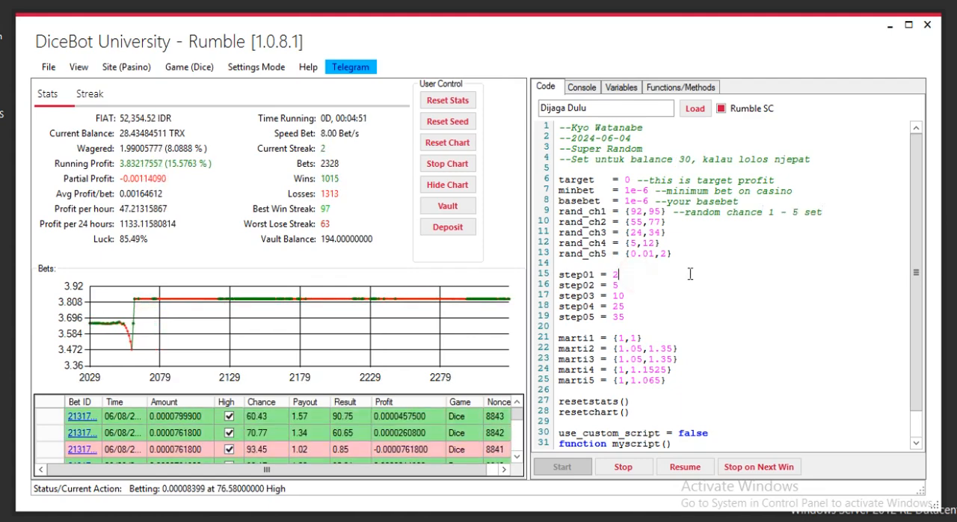
- Comment rand_ch1 as random chance and begin the step01 comment about losses reaching this number
text(--on)
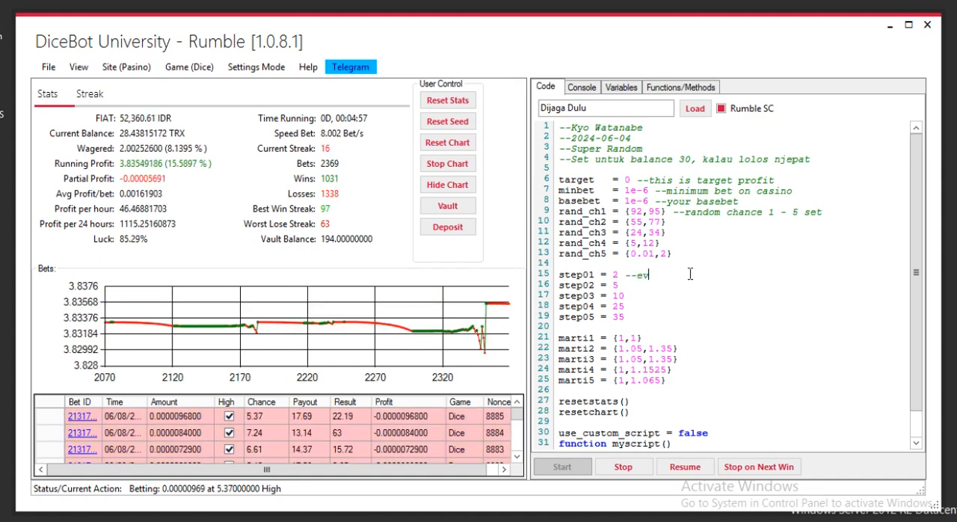
text(ery lose,)
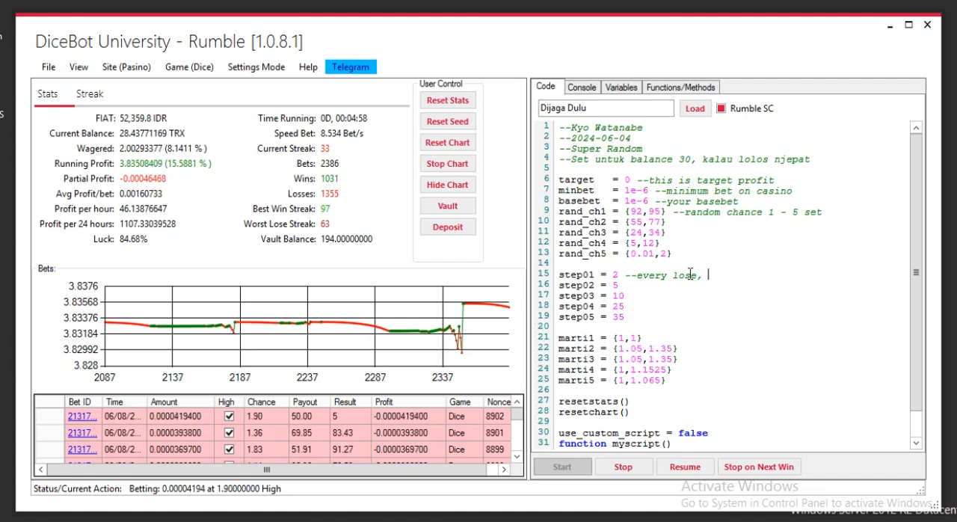
text(after e)
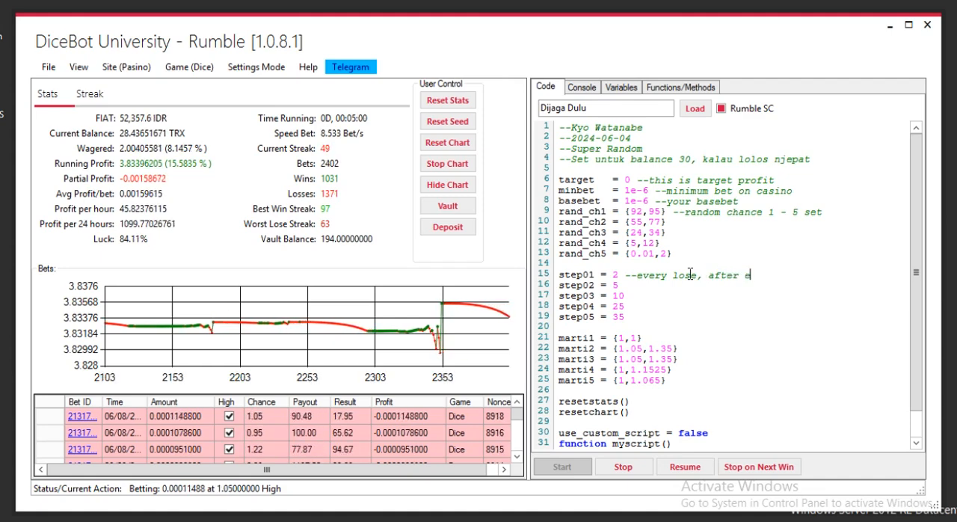
text(reach)
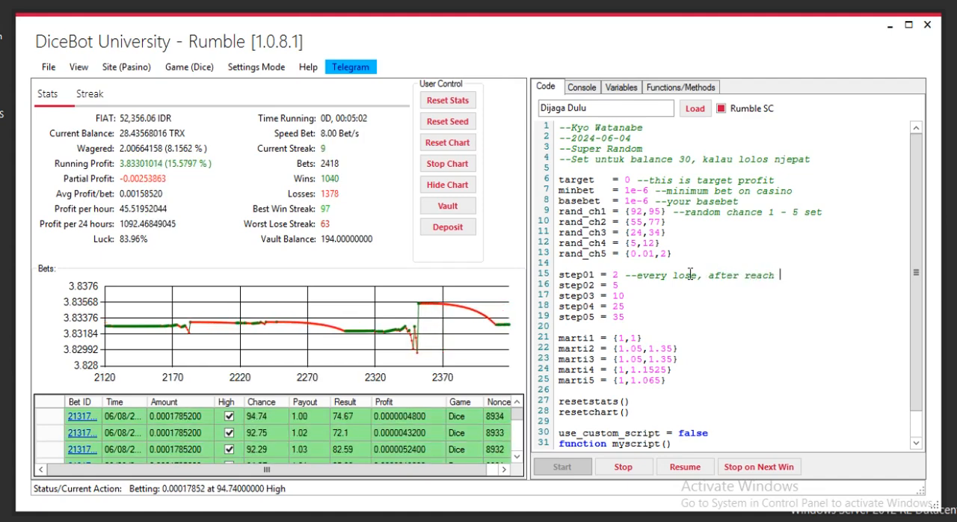
text(this number,)
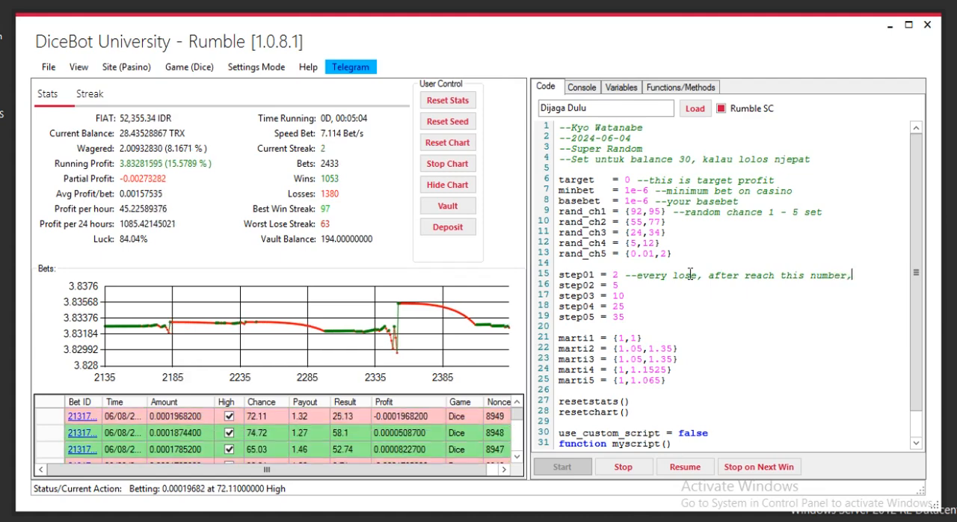
text(will g)
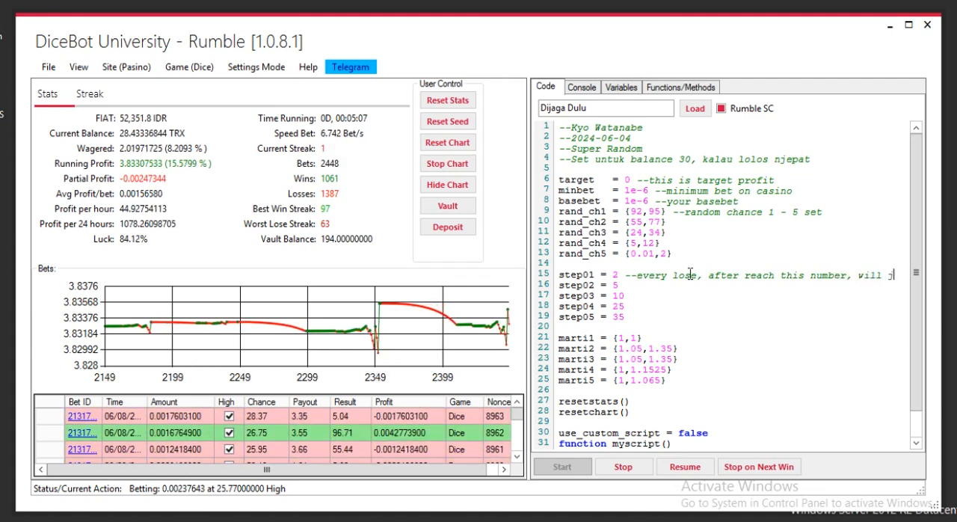